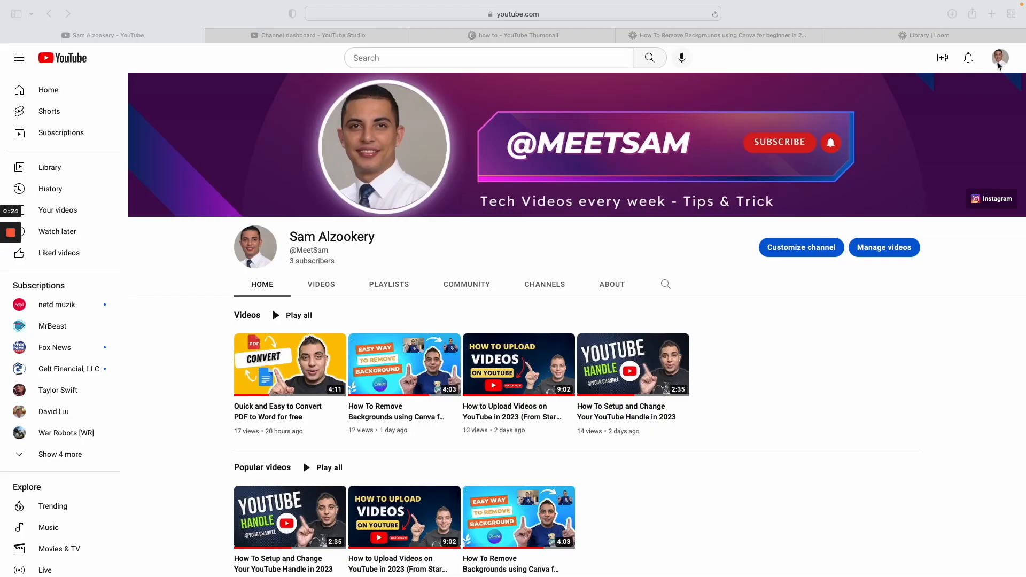
Launch YouTube Studio from the profile avatar's account menu
{"action": "left_click", "coordinate": [1000, 57]}
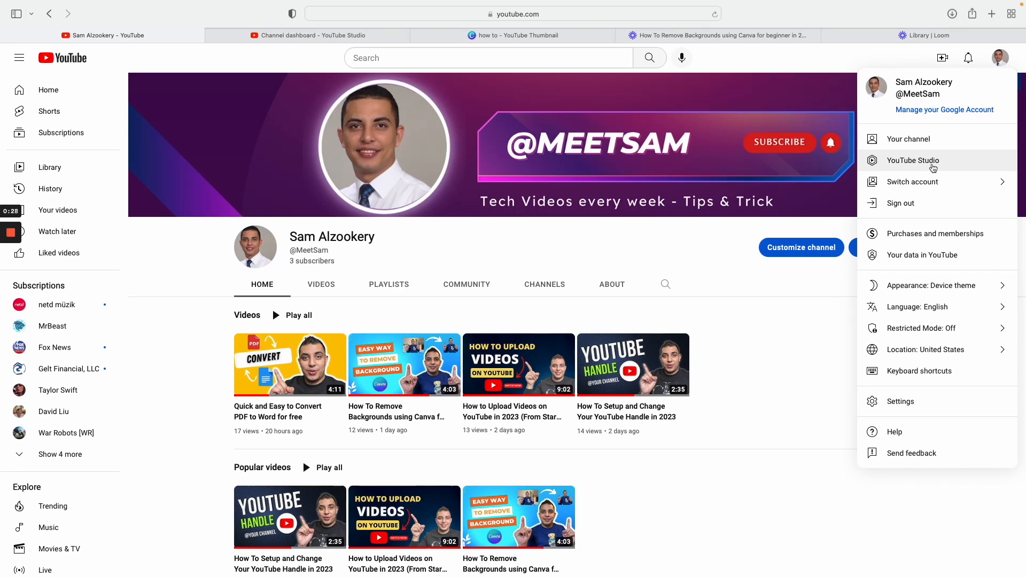
{"action": "left_click", "coordinate": [912, 161]}
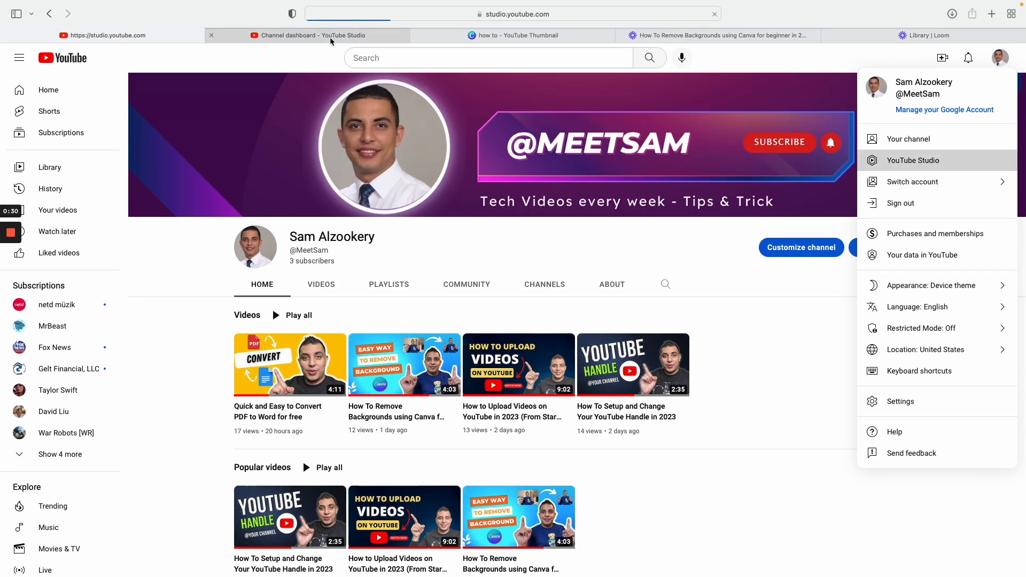
{"action": "mouse_move", "coordinate": [311, 36]}
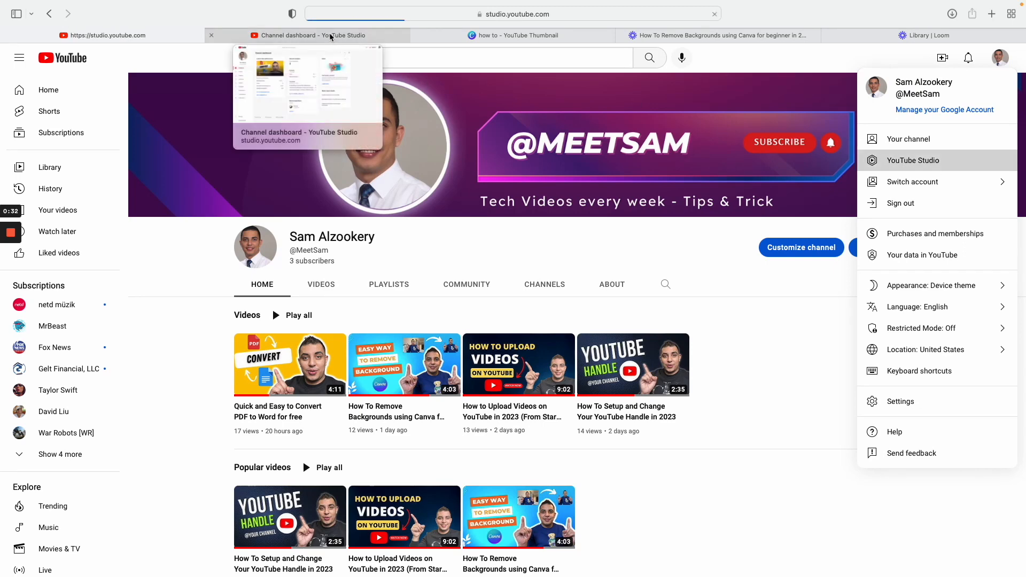
Show Customization > Basic info and scroll to the Links section with the Instagram link
{"action": "left_click", "coordinate": [912, 160]}
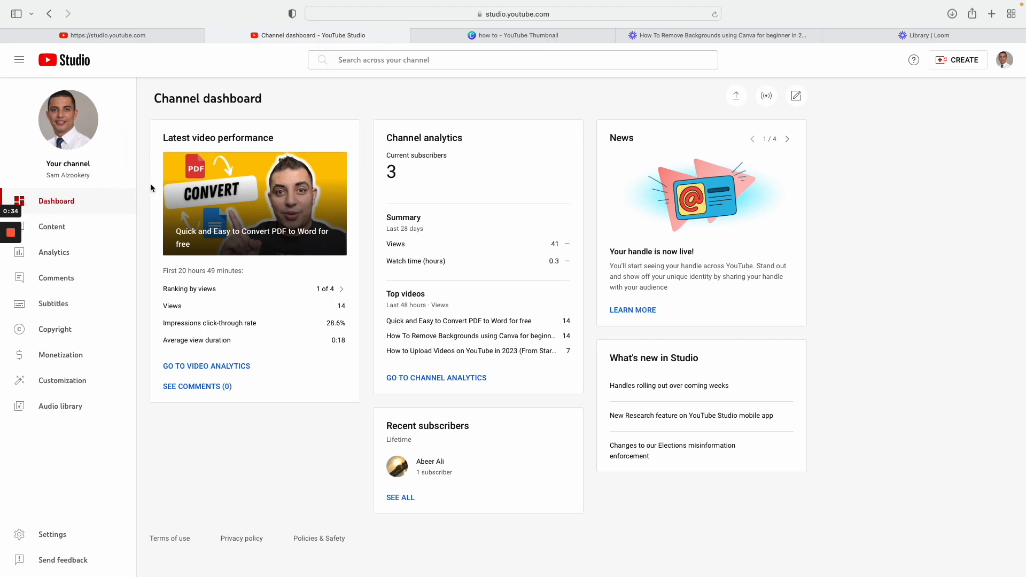
{"action": "mouse_move", "coordinate": [37, 372]}
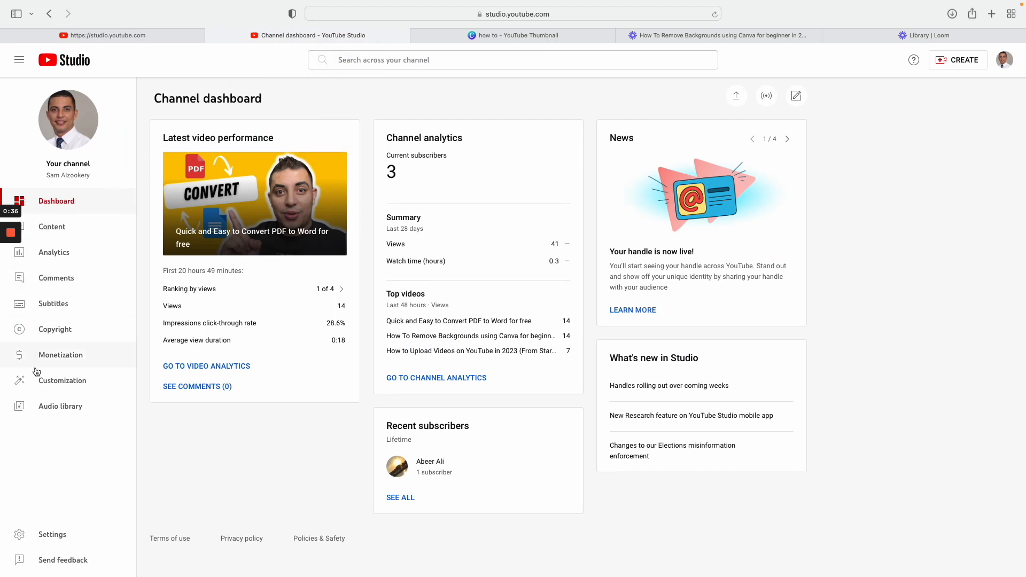
{"action": "mouse_move", "coordinate": [64, 380]}
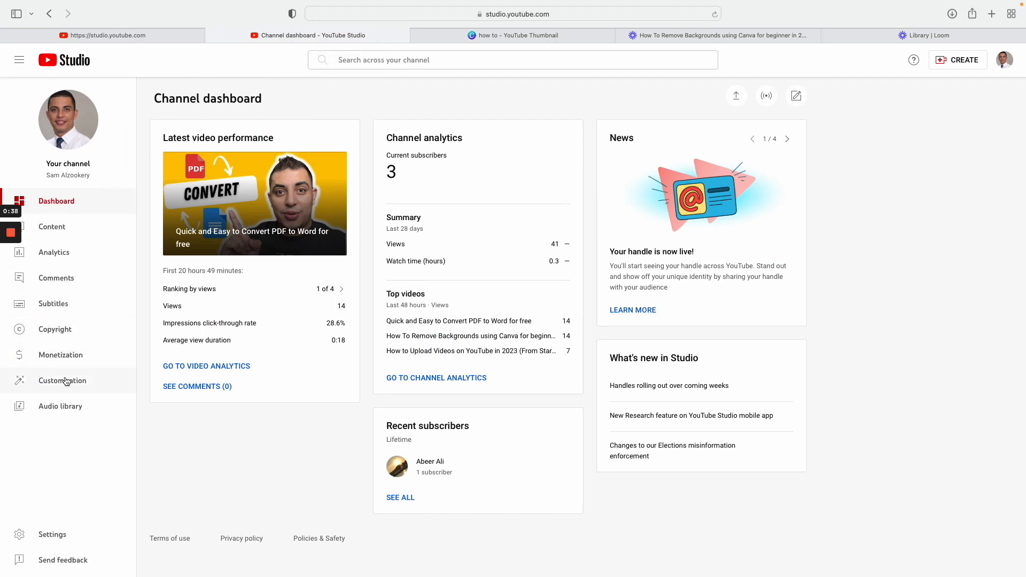
{"action": "left_click", "coordinate": [62, 380]}
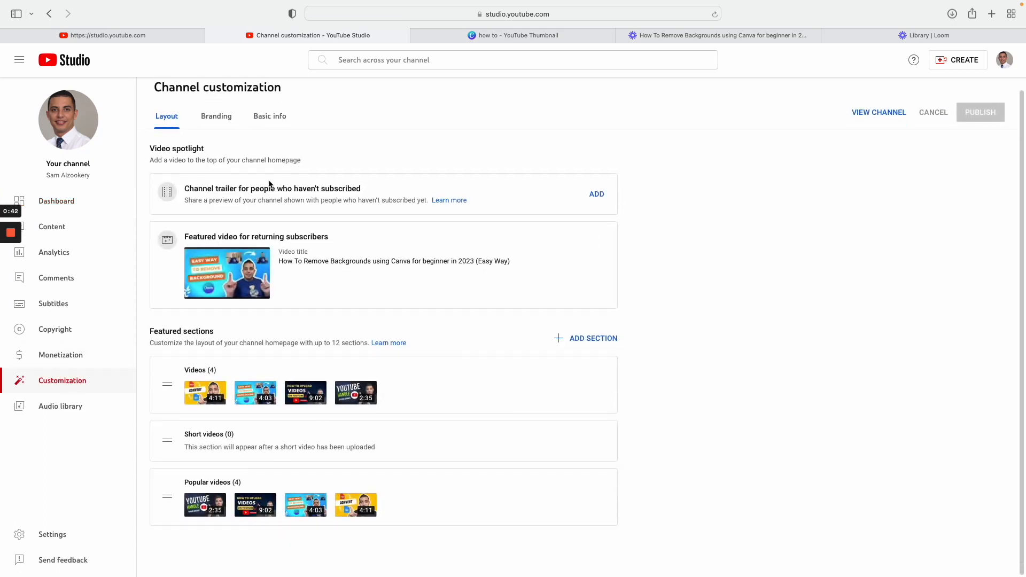
{"action": "left_click", "coordinate": [269, 116]}
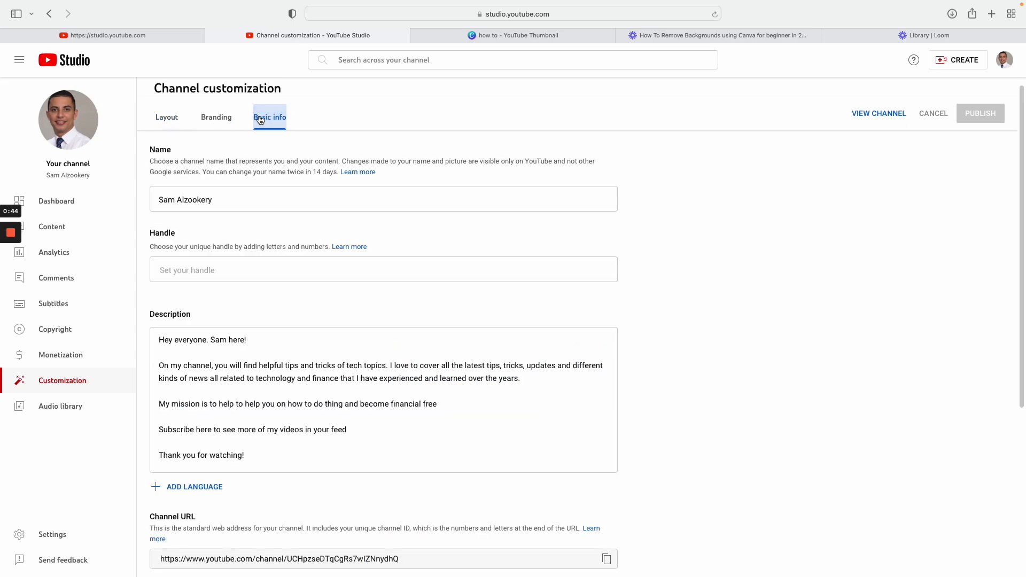
{"action": "scroll", "scroll_direction": "down", "scroll_amount": 3}
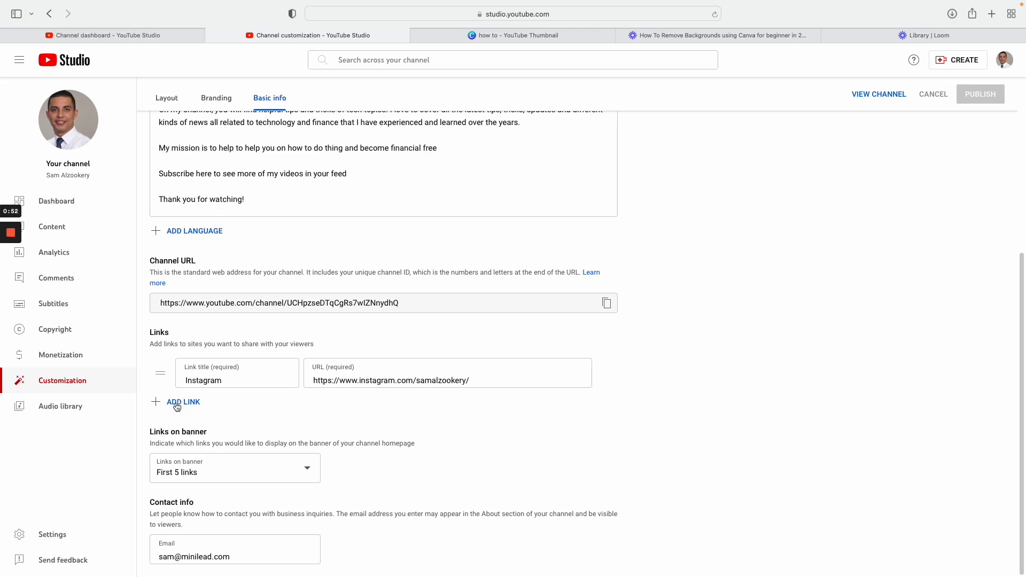
Add a new channel link titled 'Subscribe', then select the channel URL for copying
{"action": "left_click", "coordinate": [182, 401]}
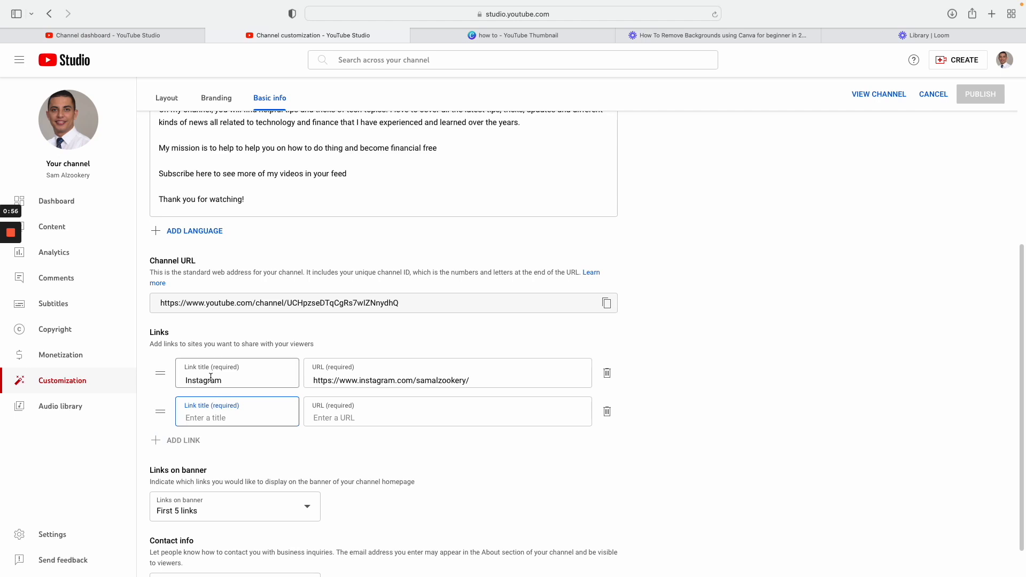
{"action": "left_click", "coordinate": [237, 418]}
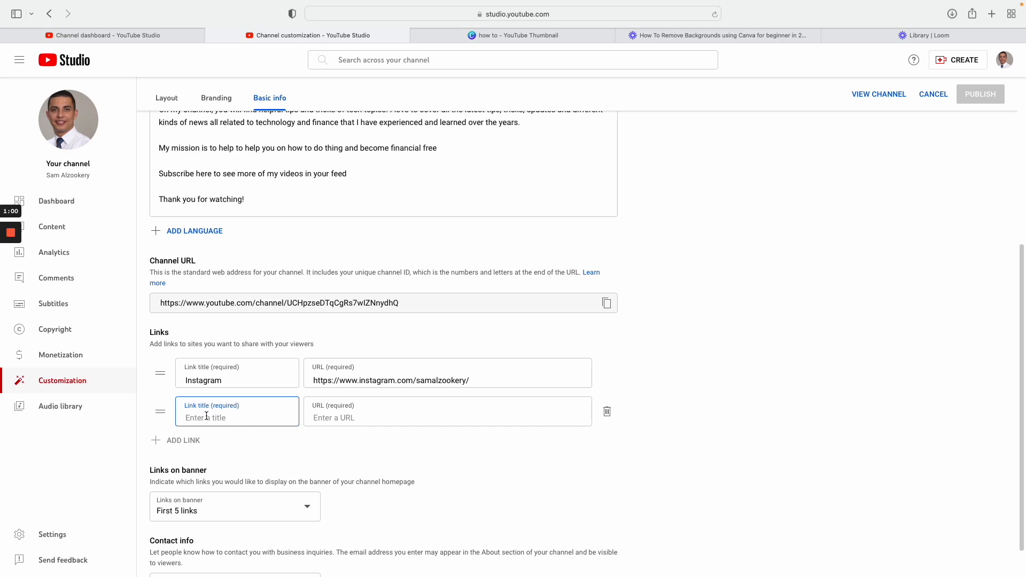
{"action": "type", "text": "Sus"}
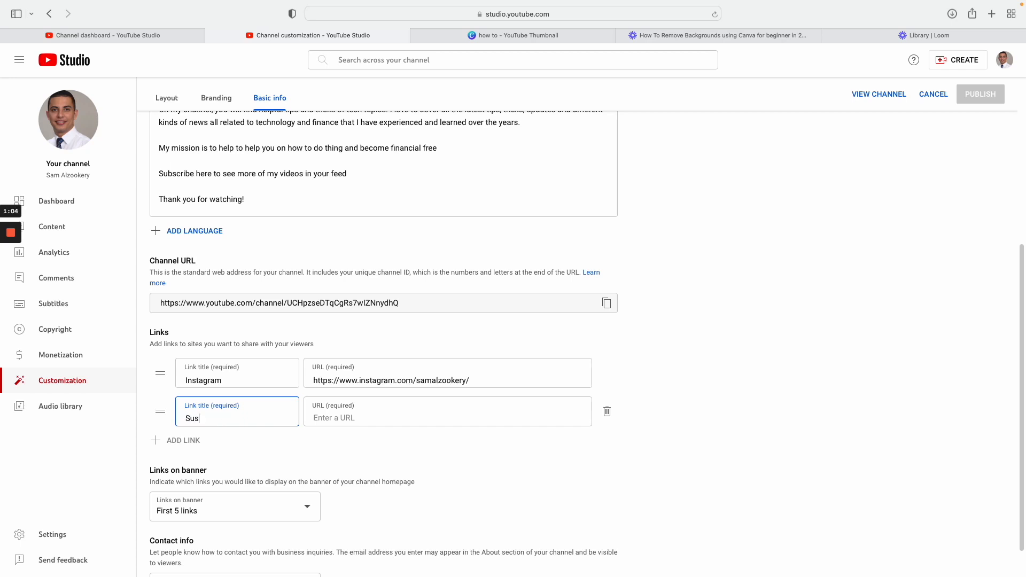
{"action": "key", "text": "Backspace"}
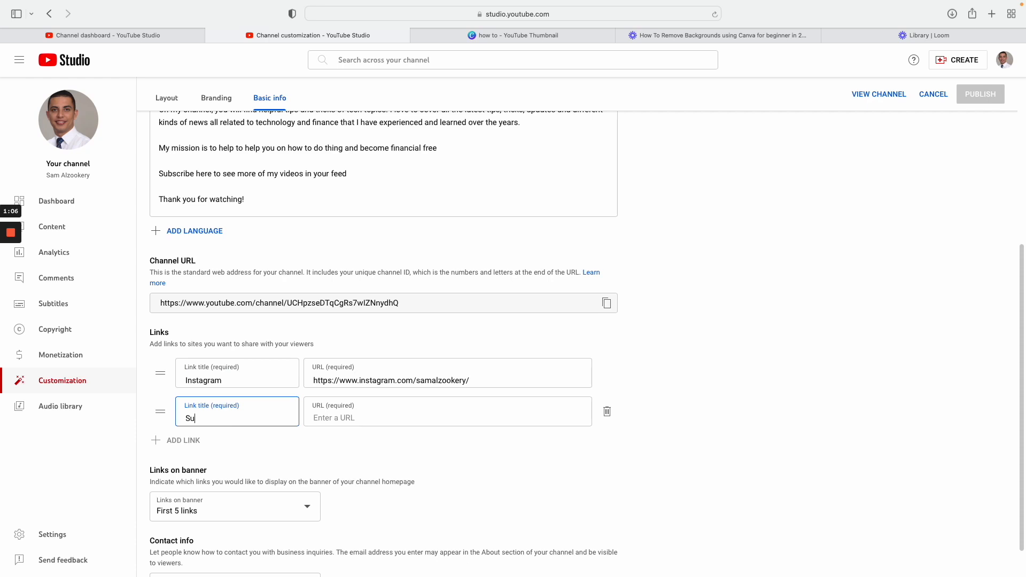
{"action": "key", "text": "backspace"}
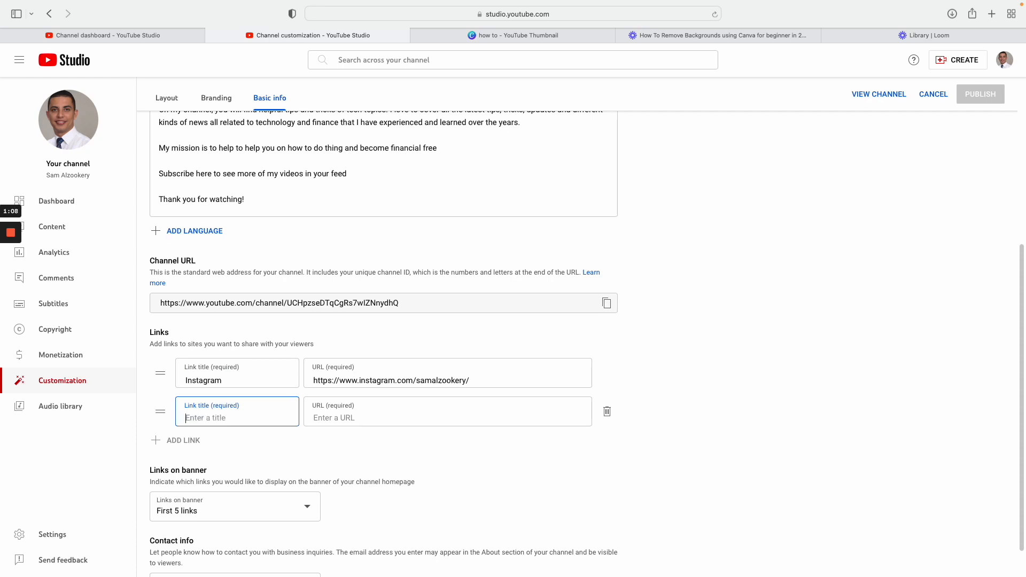
{"action": "type", "text": "Subsc"}
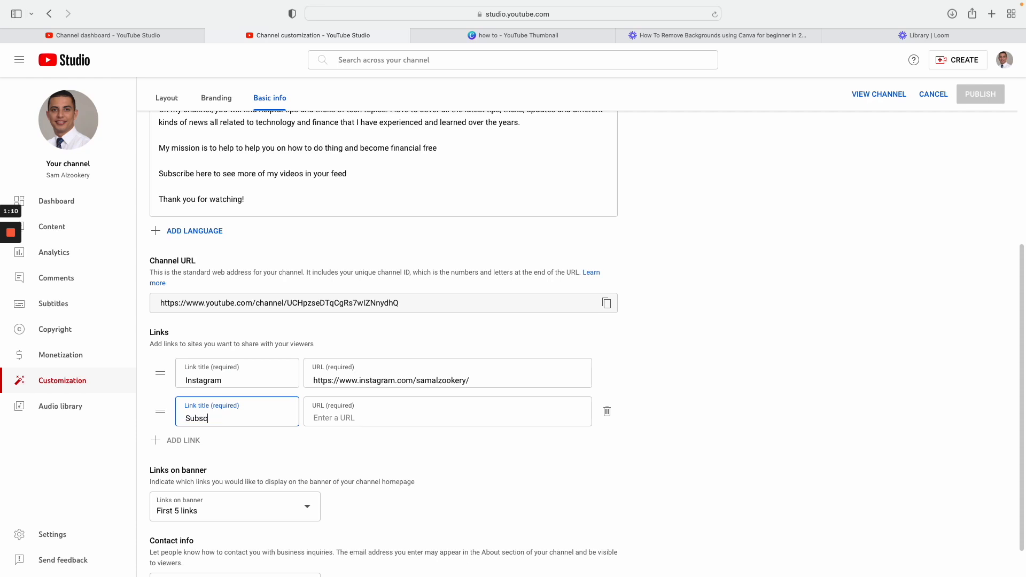
{"action": "left_click", "coordinate": [446, 410]}
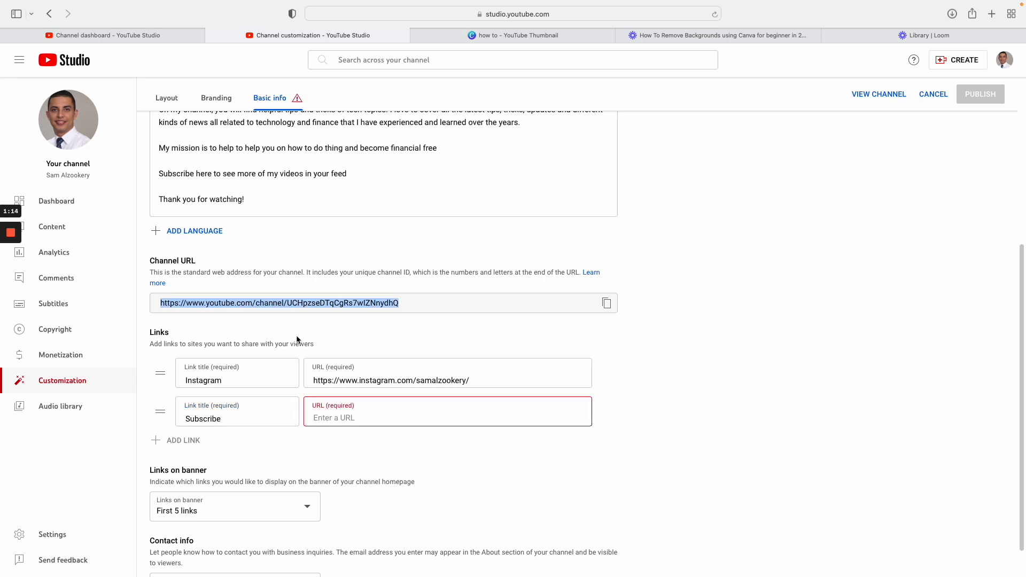
Set the link URL to the channel address with '?sub_confirmation=1' appended
{"action": "type", "text": "https://www.youtube.com/channel/UCHpzseDTqCgRs7wIZNnydhQ"}
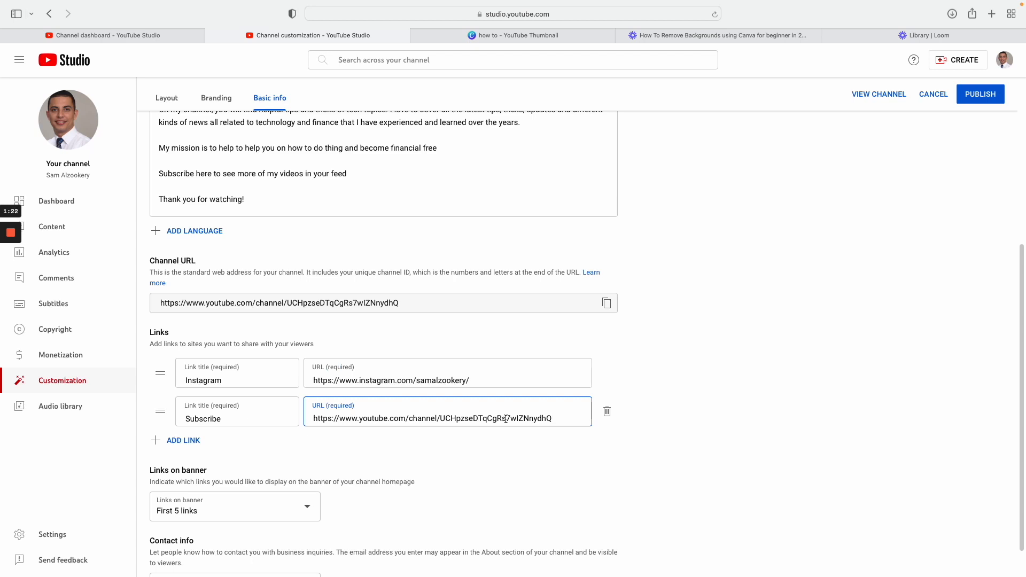
{"action": "type", "text": "?"}
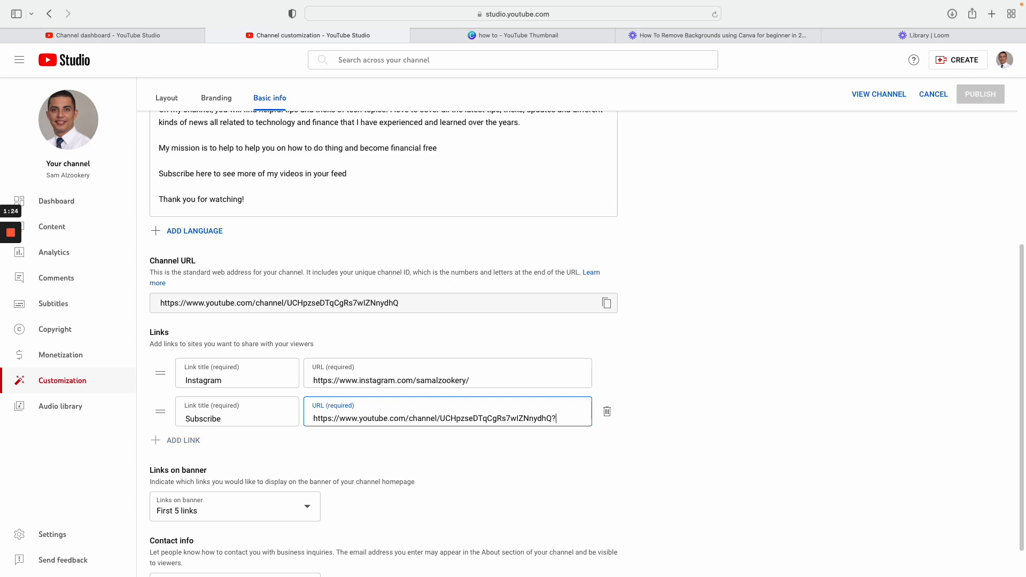
{"action": "type", "text": "sub_conf"}
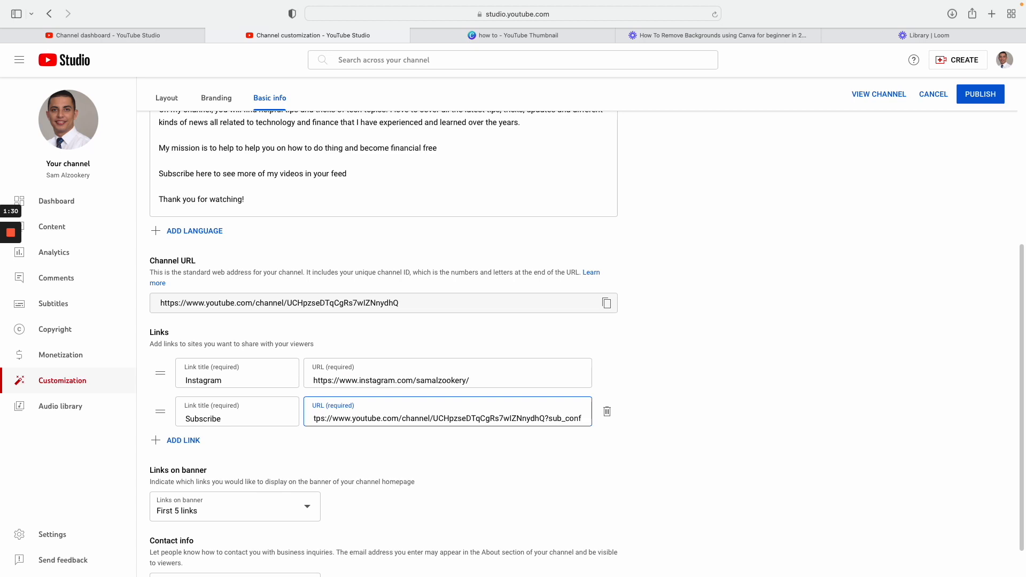
{"action": "type", "text": "sub_confirmation"}
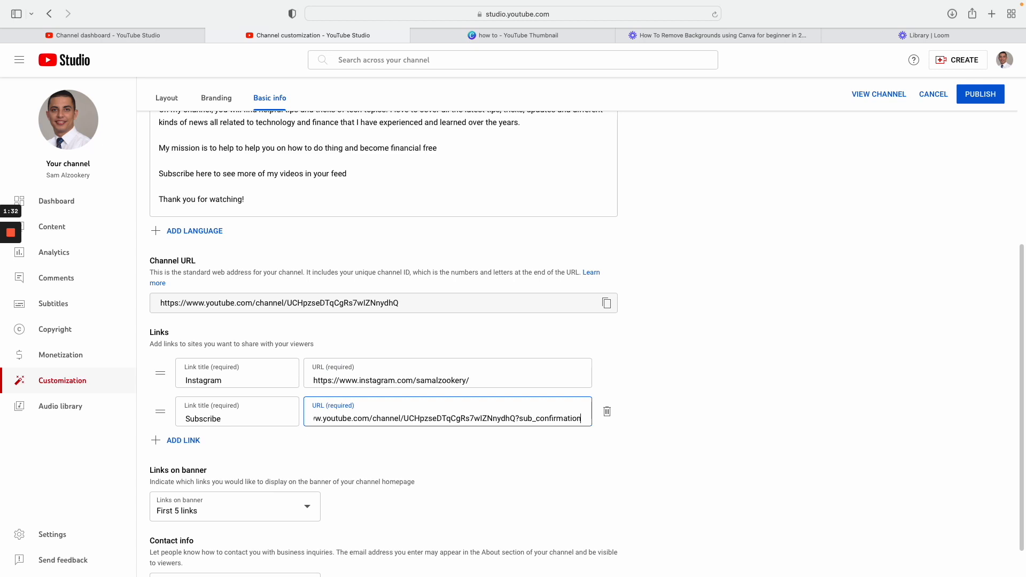
{"action": "type", "text": "1"}
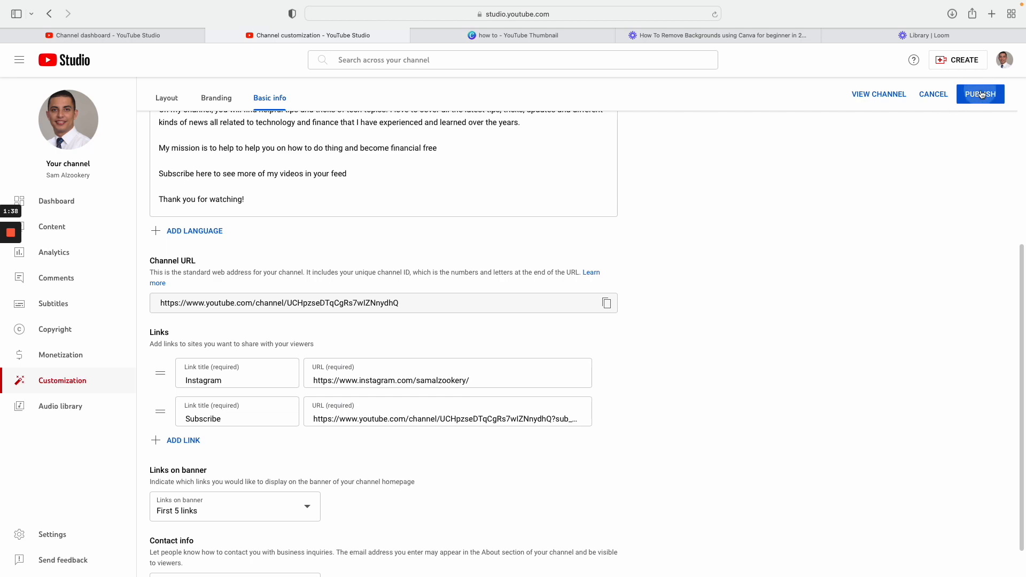
Publish the link changes and go to the live channel page from the toast
{"action": "left_click", "coordinate": [980, 94]}
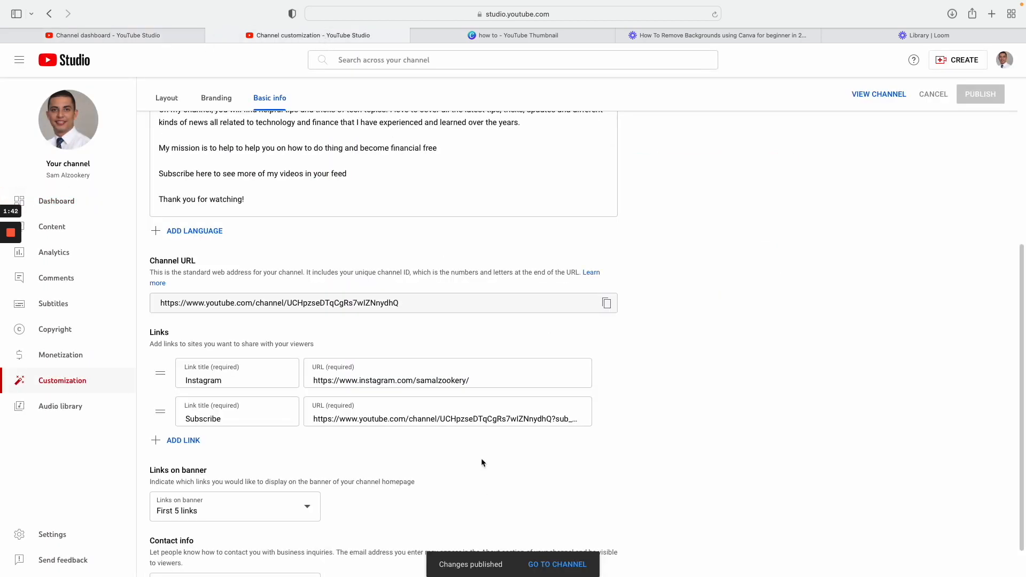
{"action": "left_click", "coordinate": [557, 565]}
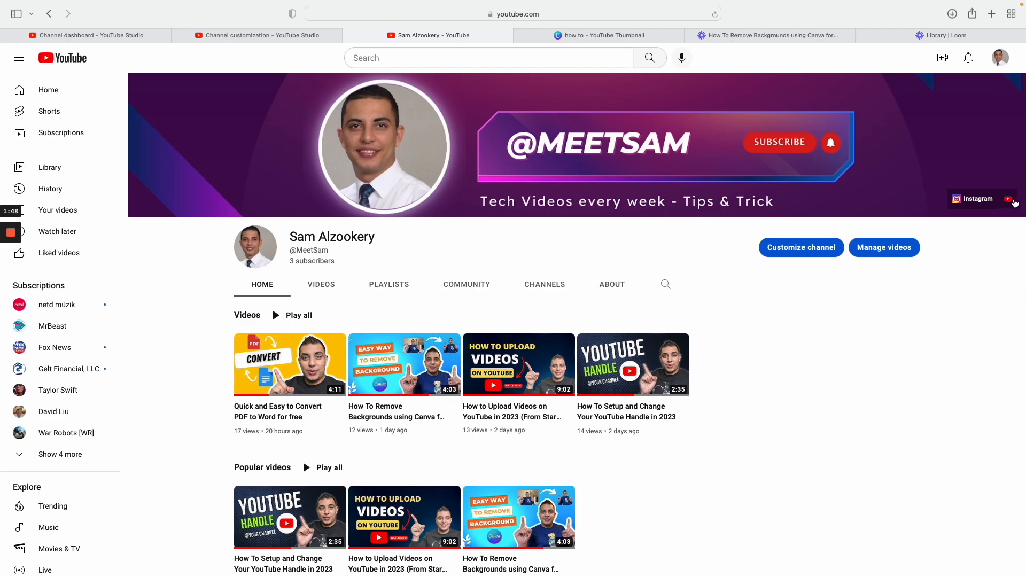
{"action": "mouse_move", "coordinate": [1010, 202]}
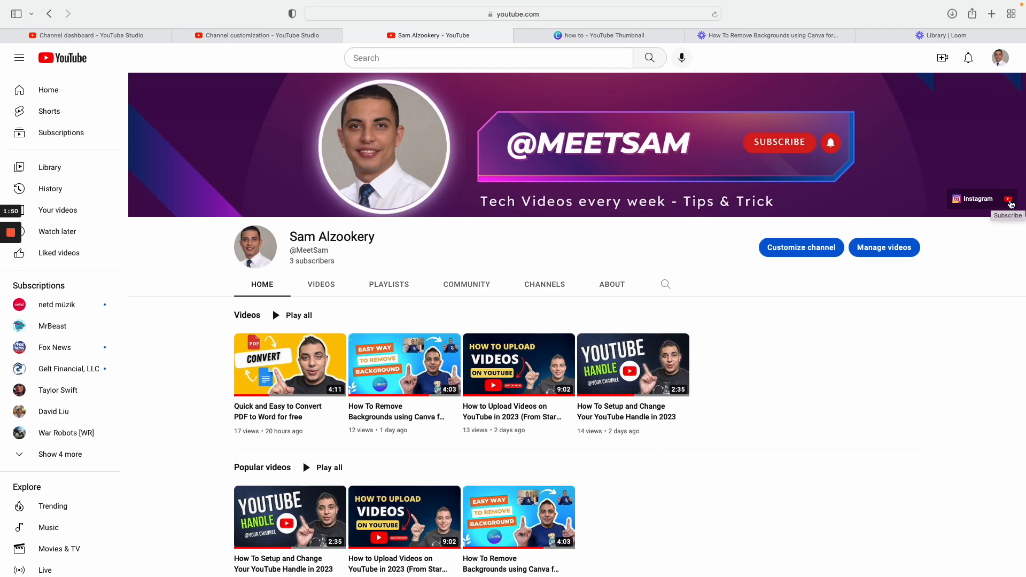
{"action": "mouse_move", "coordinate": [681, 246]}
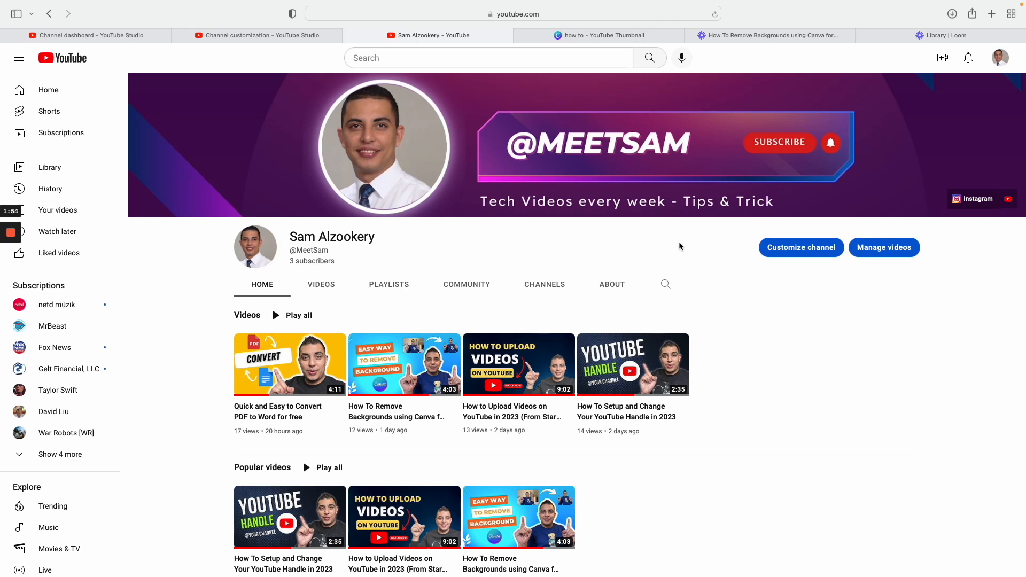
{"action": "mouse_move", "coordinate": [450, 270]}
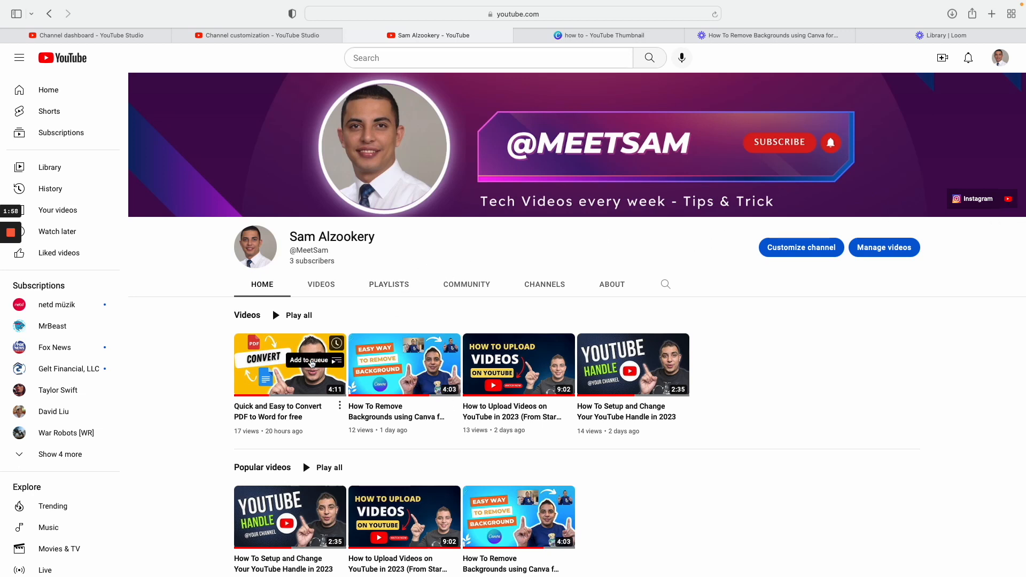
{"action": "mouse_move", "coordinate": [301, 387]}
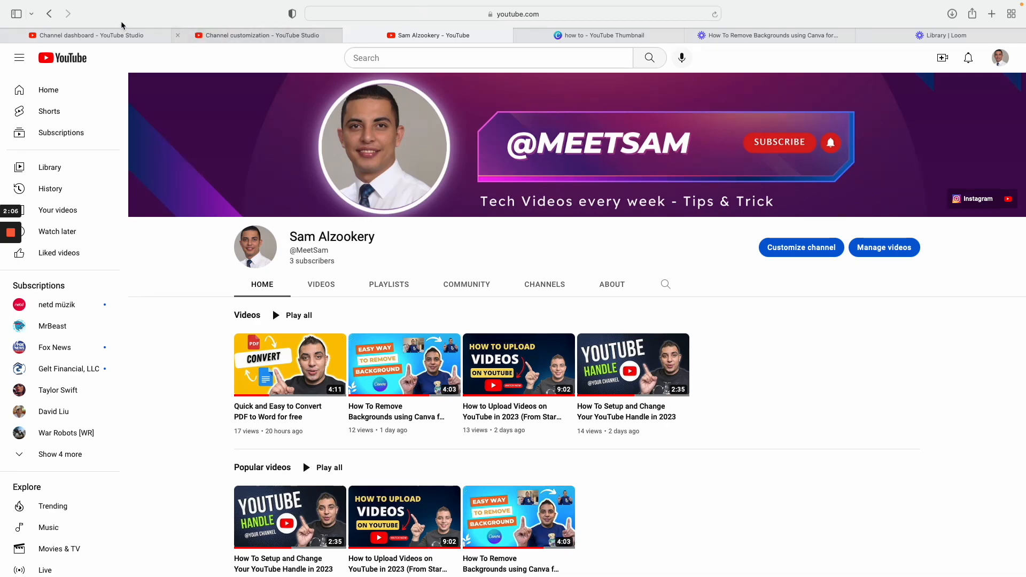
Return to the YouTube Studio dashboard browser tab after checking the banner links
{"action": "left_click", "coordinate": [86, 35]}
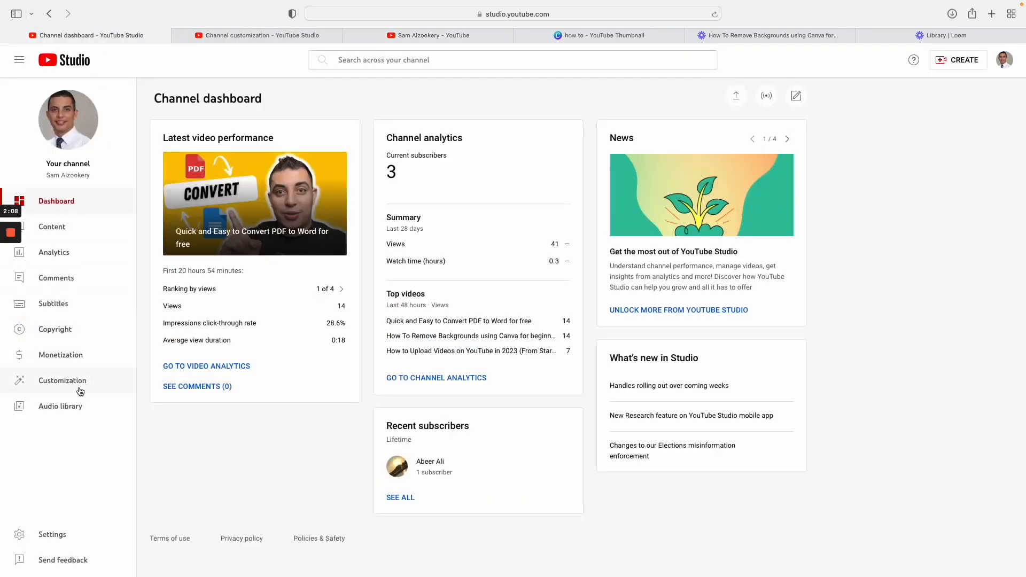
Show Customization > Branding and highlight the Video watermark heading
{"action": "left_click", "coordinate": [62, 381]}
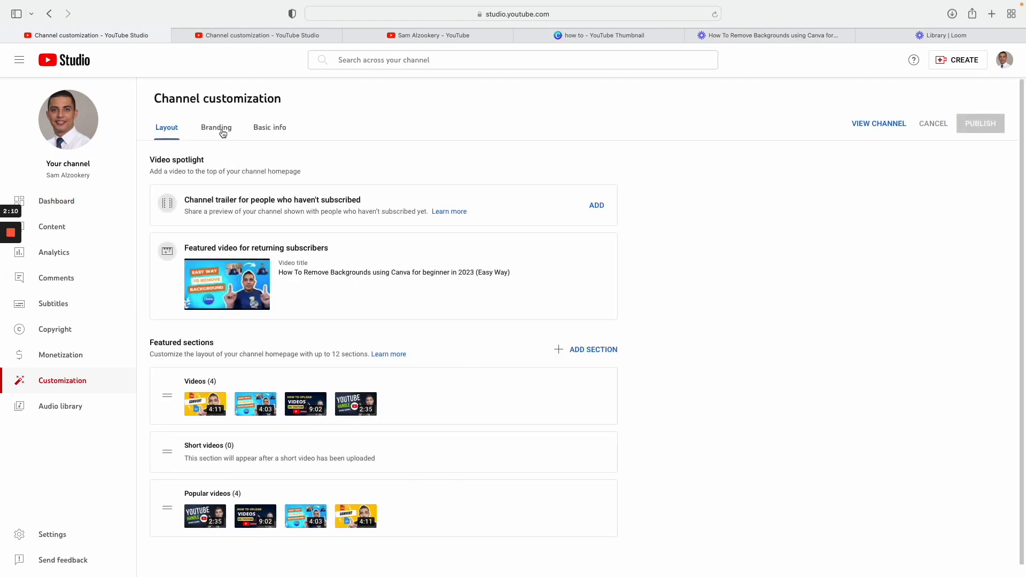
{"action": "left_click", "coordinate": [216, 127]}
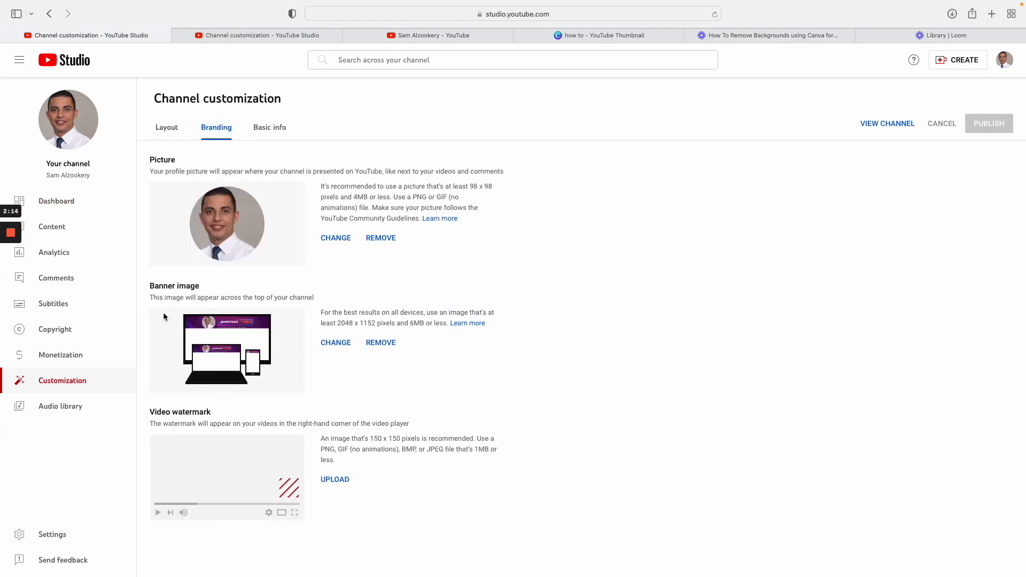
{"action": "double_click", "coordinate": [158, 412]}
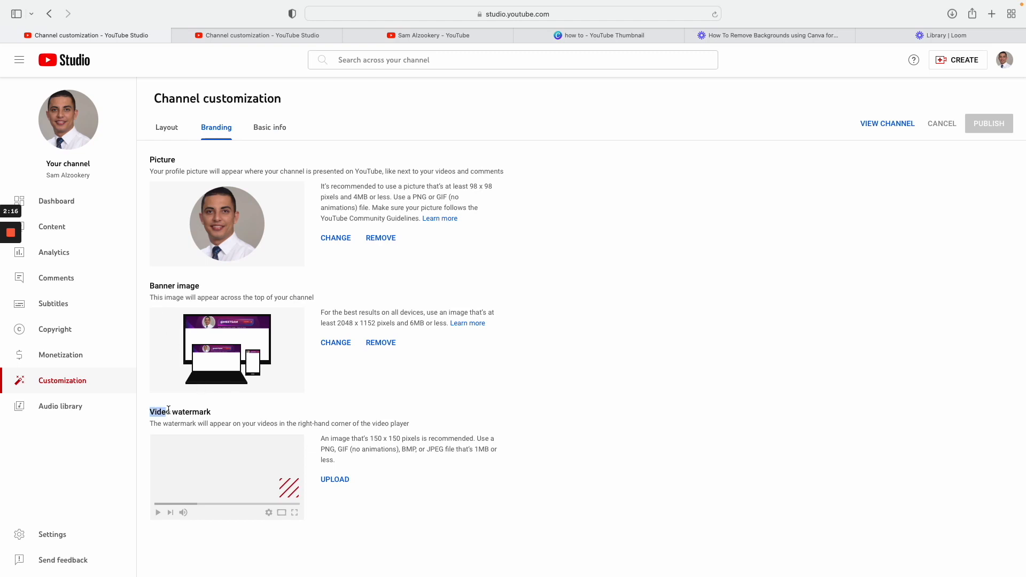
{"action": "double_click", "coordinate": [180, 410]}
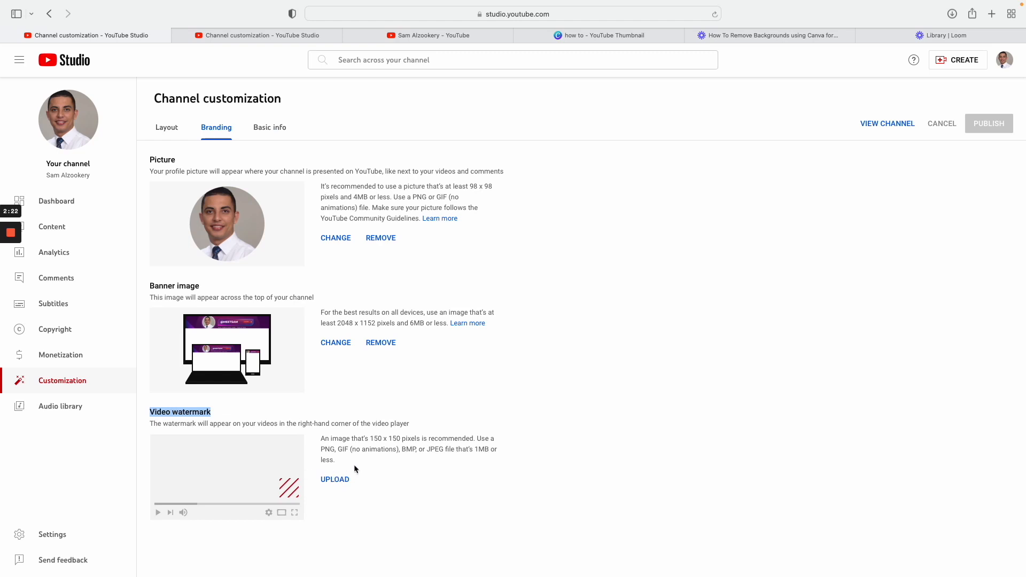
{"action": "mouse_move", "coordinate": [460, 184]}
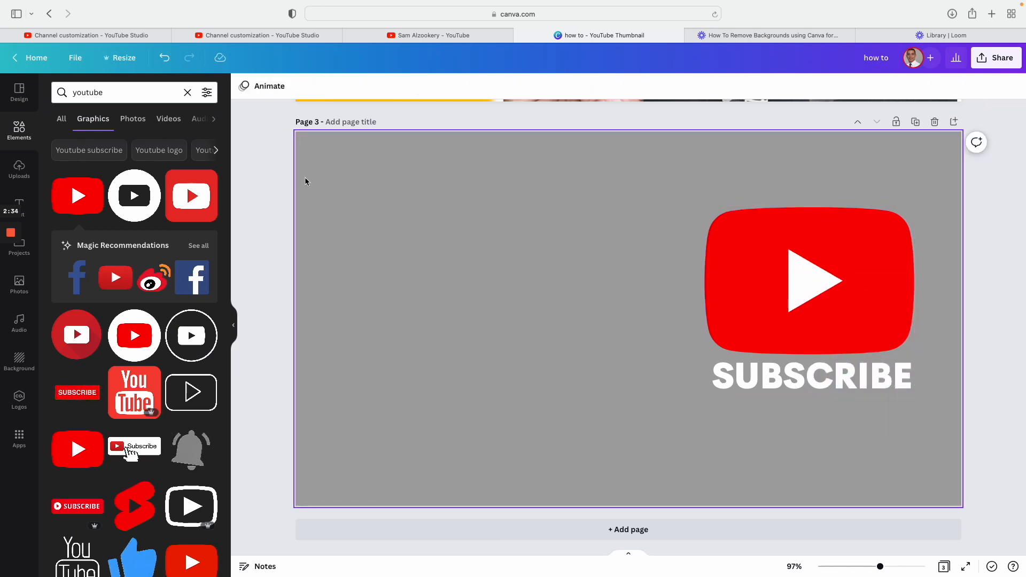
Search Elements for 'youtube', add the red play button and move it left of the existing logo
{"action": "type", "text": "subscribe button 150 x 150"}
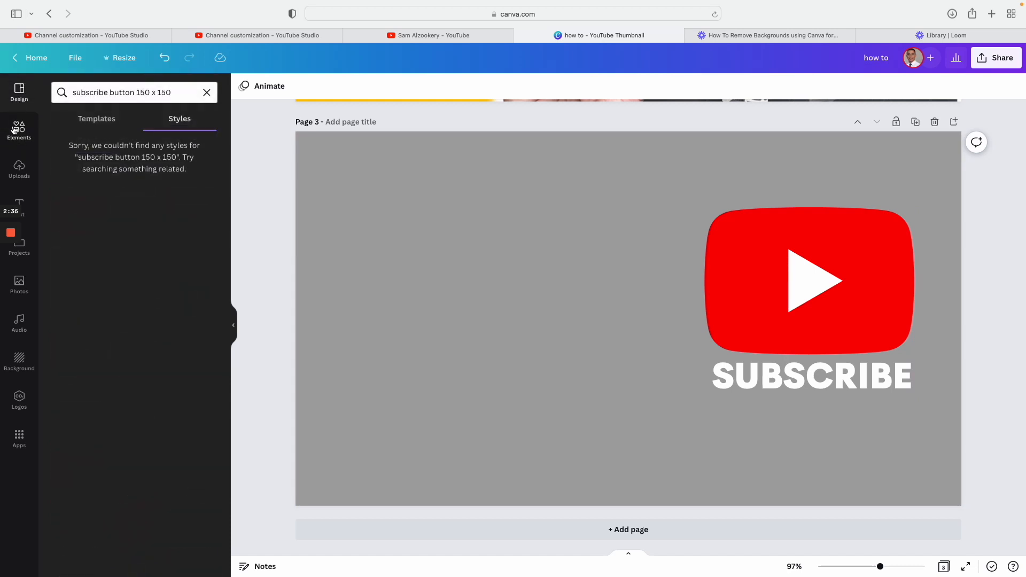
{"action": "type", "text": "youtube"}
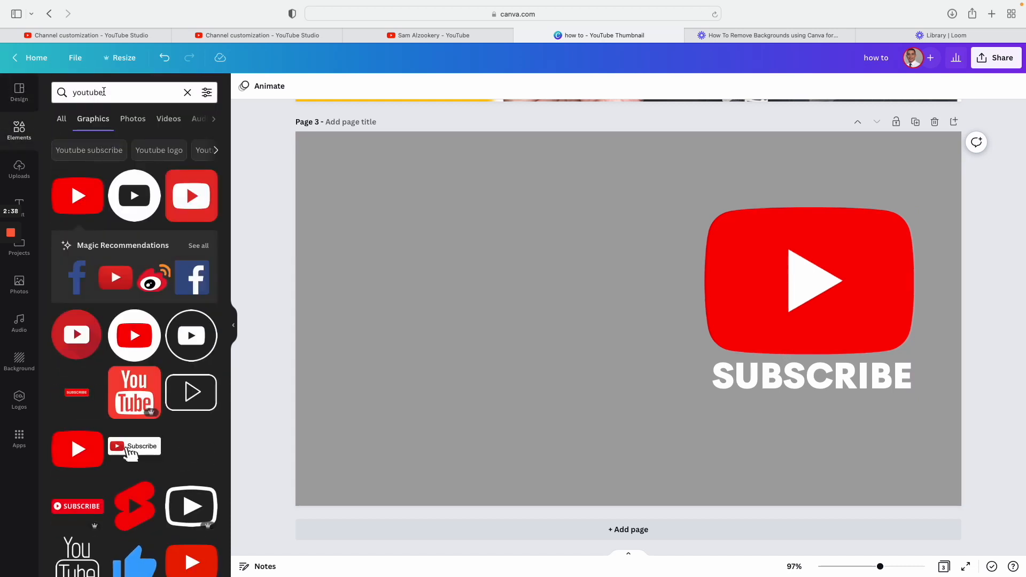
{"action": "left_click", "coordinate": [189, 92]}
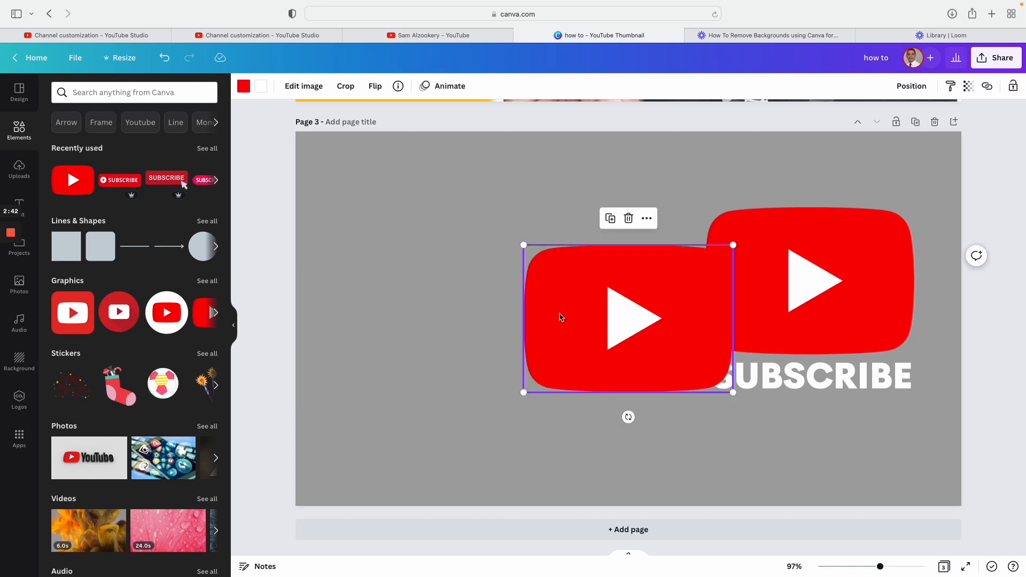
{"action": "left_click_drag", "start_coordinate": [628, 319], "coordinate": [488, 281]}
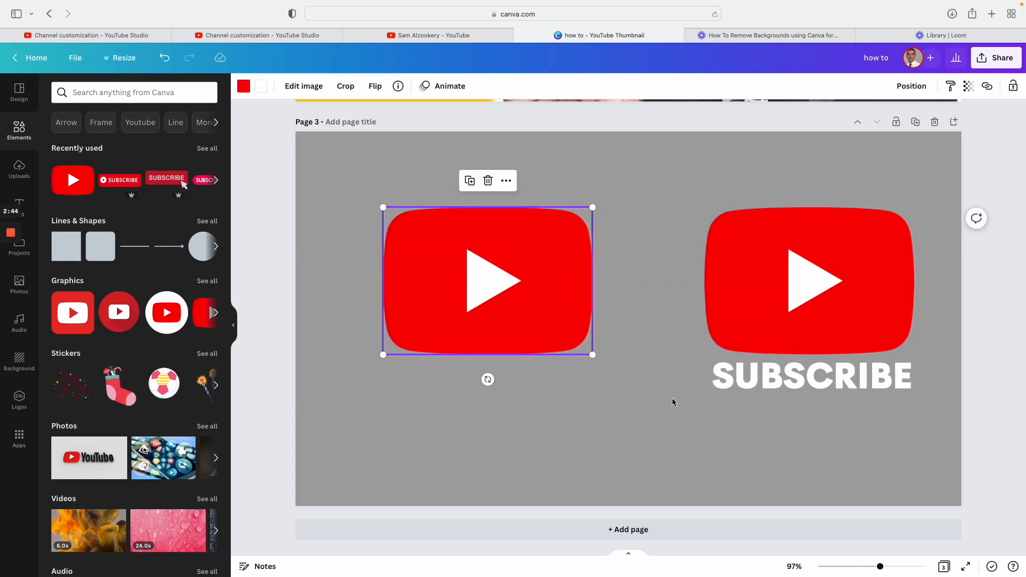
{"action": "left_click", "coordinate": [810, 376]}
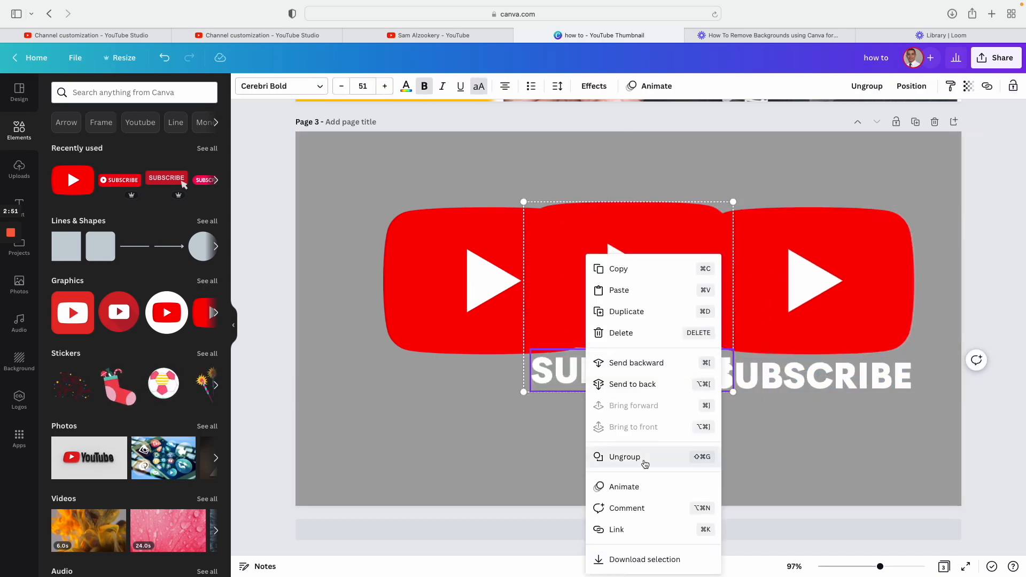
Ungroup the copied logo and place its SUBSCRIBE text beneath the new play button
{"action": "left_click", "coordinate": [624, 457]}
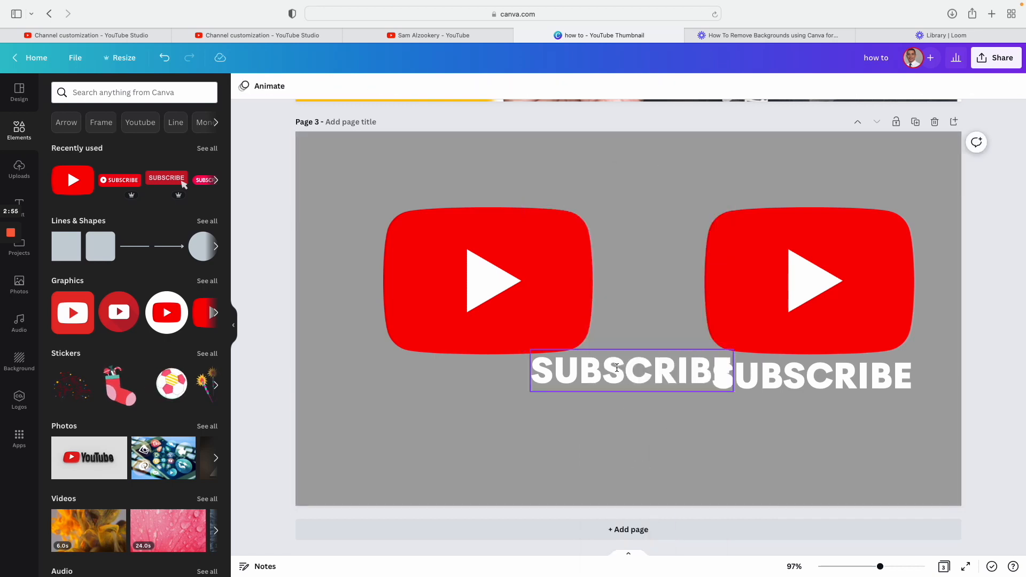
{"action": "left_click_drag", "start_coordinate": [632, 371], "coordinate": [487, 376]}
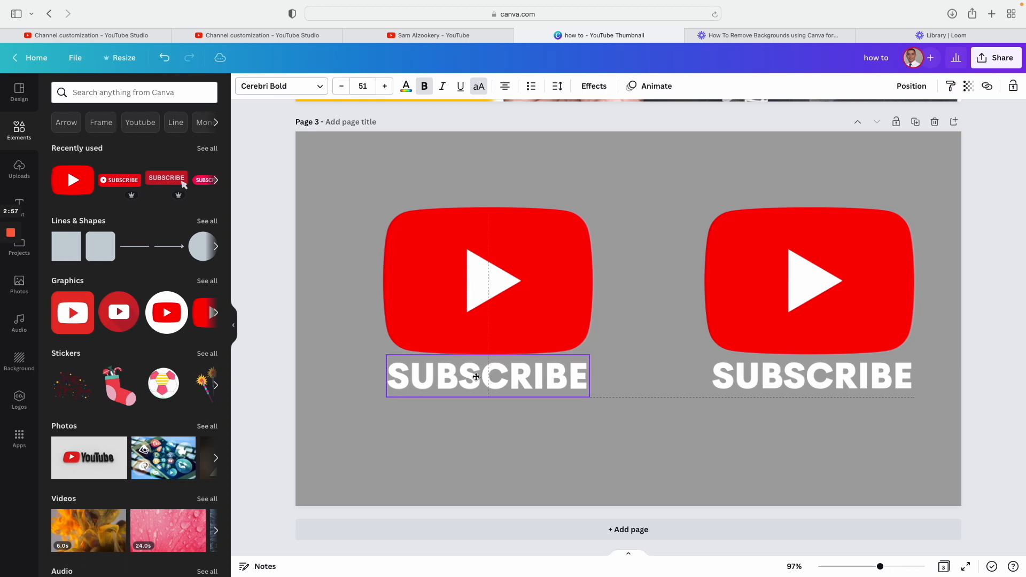
{"action": "left_click", "coordinate": [487, 376]}
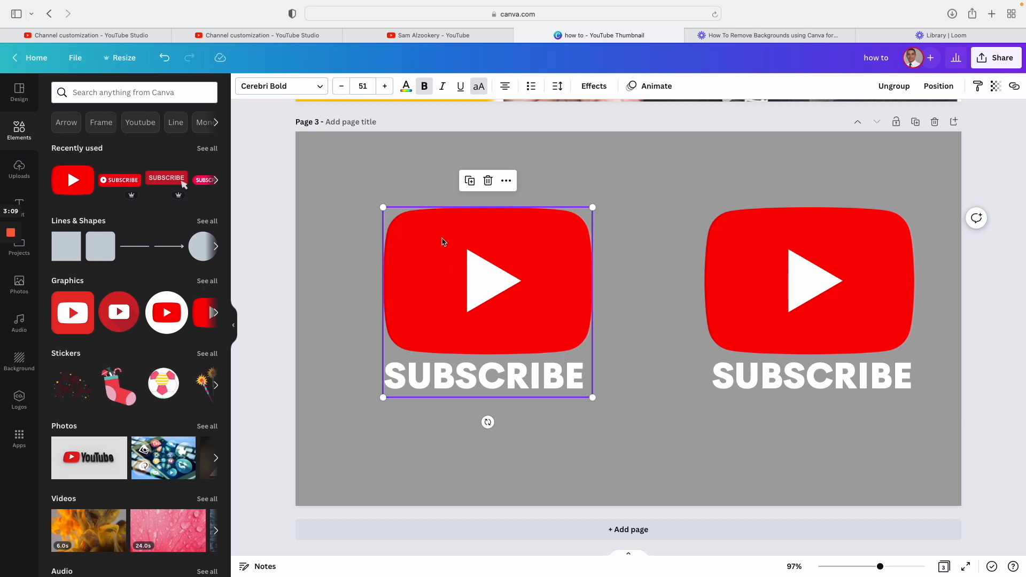
Download the selected play button as a transparent-background PNG, then return to YouTube Studio
{"action": "right_click", "coordinate": [487, 281]}
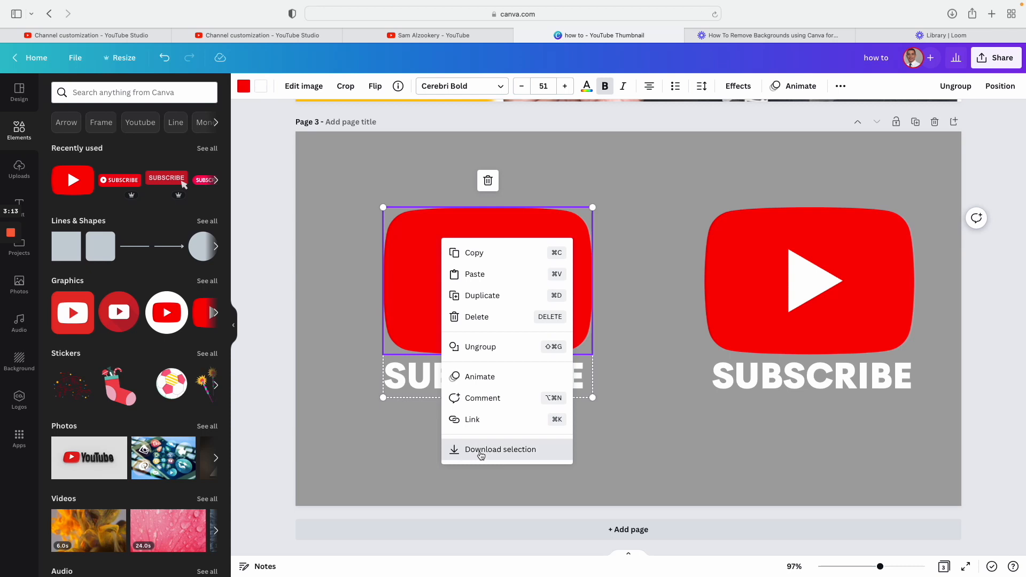
{"action": "left_click", "coordinate": [501, 449]}
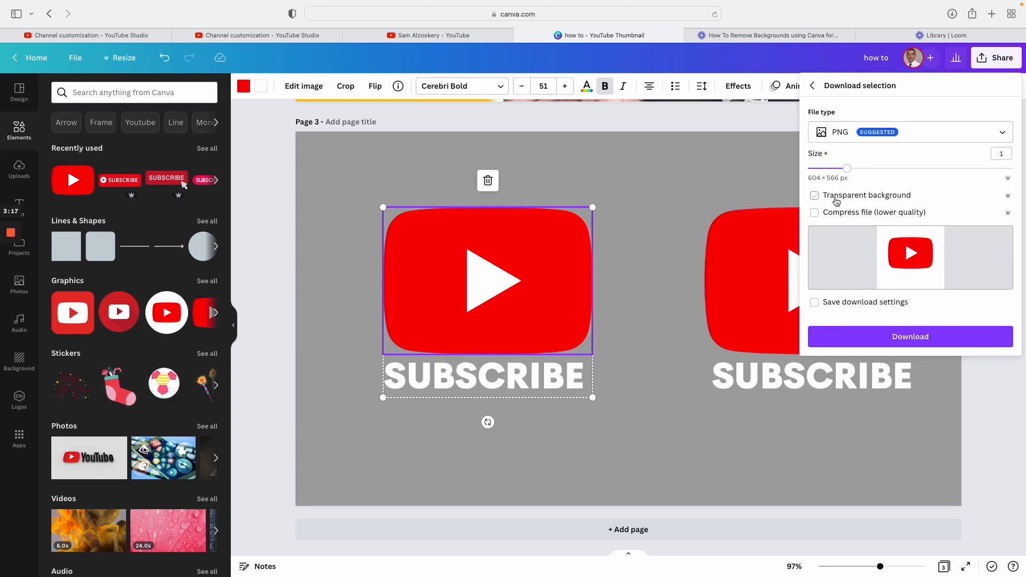
{"action": "left_click", "coordinate": [815, 195]}
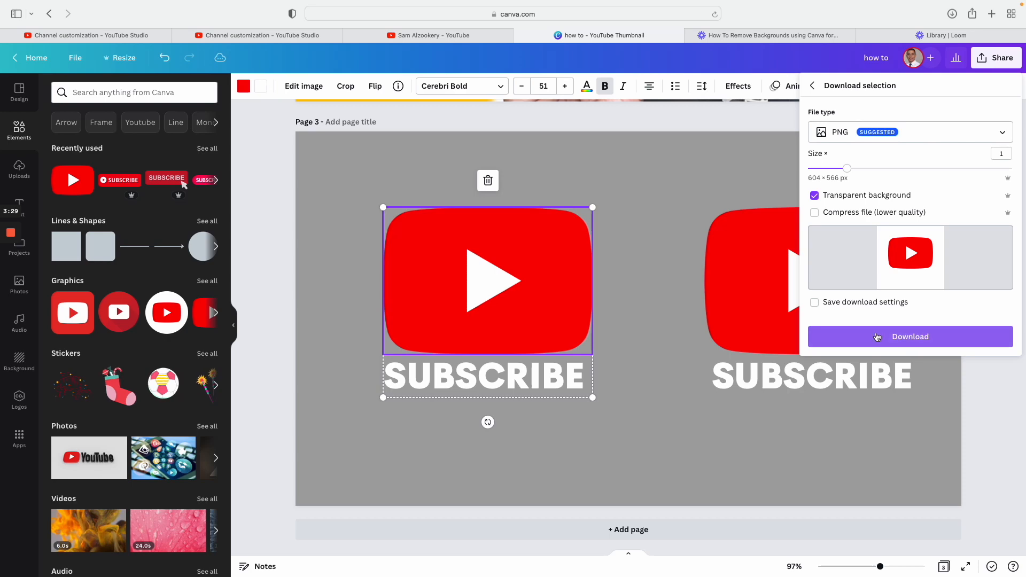
{"action": "left_click", "coordinate": [910, 336]}
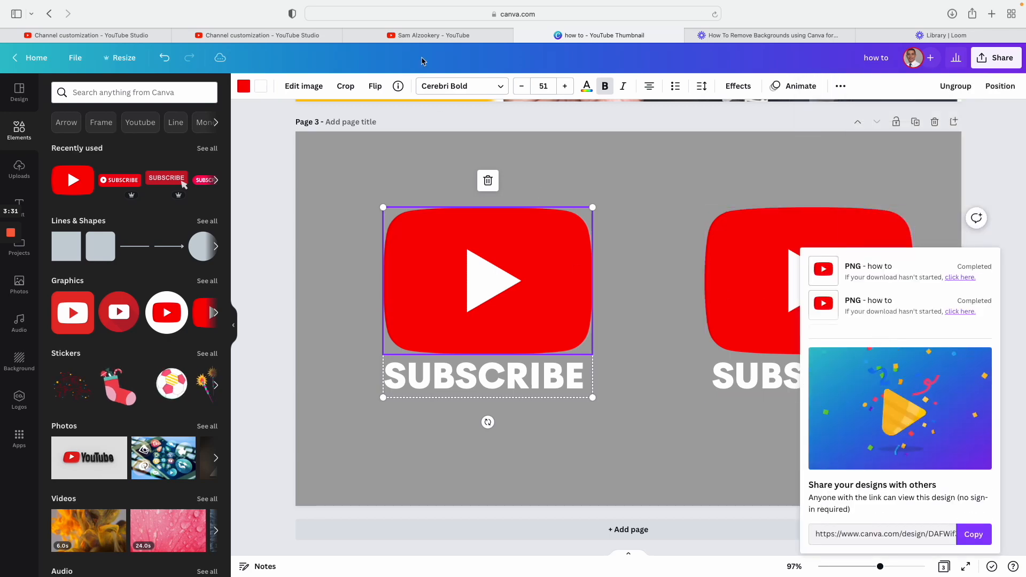
{"action": "left_click", "coordinate": [85, 34]}
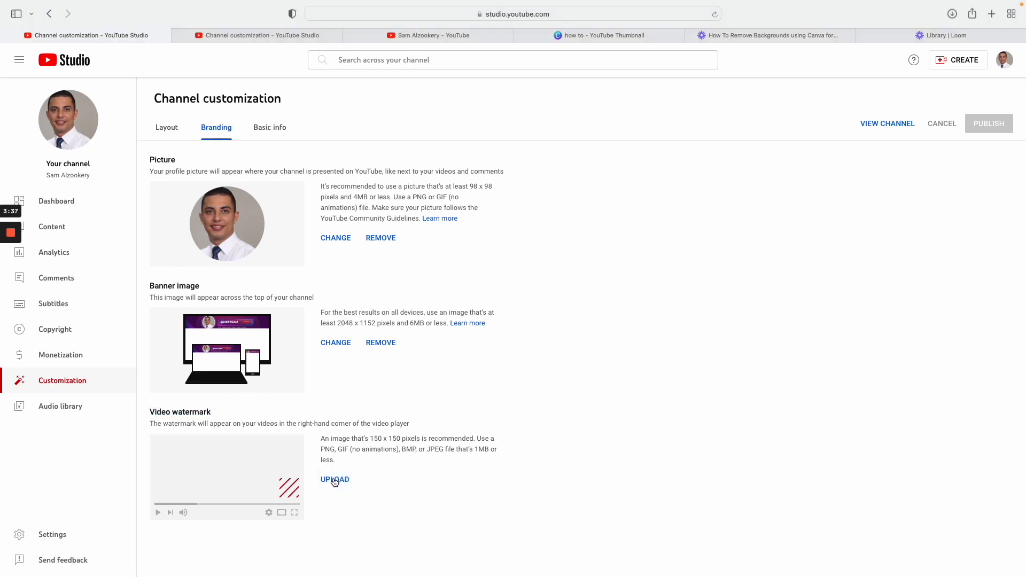
Upload the play-button PNG as the video watermark and crop it tightly around the button
{"action": "left_click", "coordinate": [335, 479]}
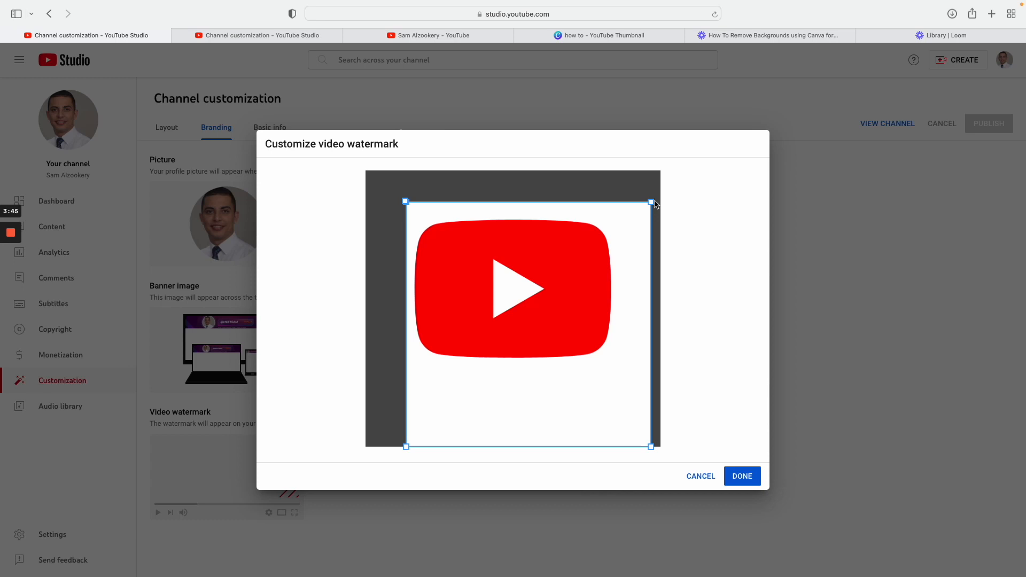
{"action": "left_click_drag", "start_coordinate": [652, 201], "coordinate": [632, 218]}
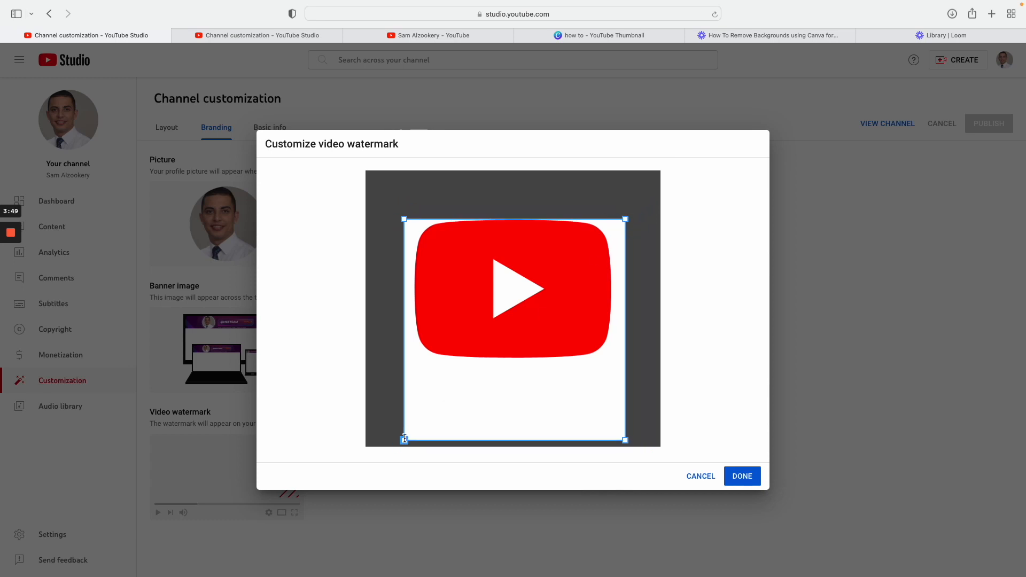
{"action": "left_click_drag", "start_coordinate": [404, 438], "coordinate": [413, 431]}
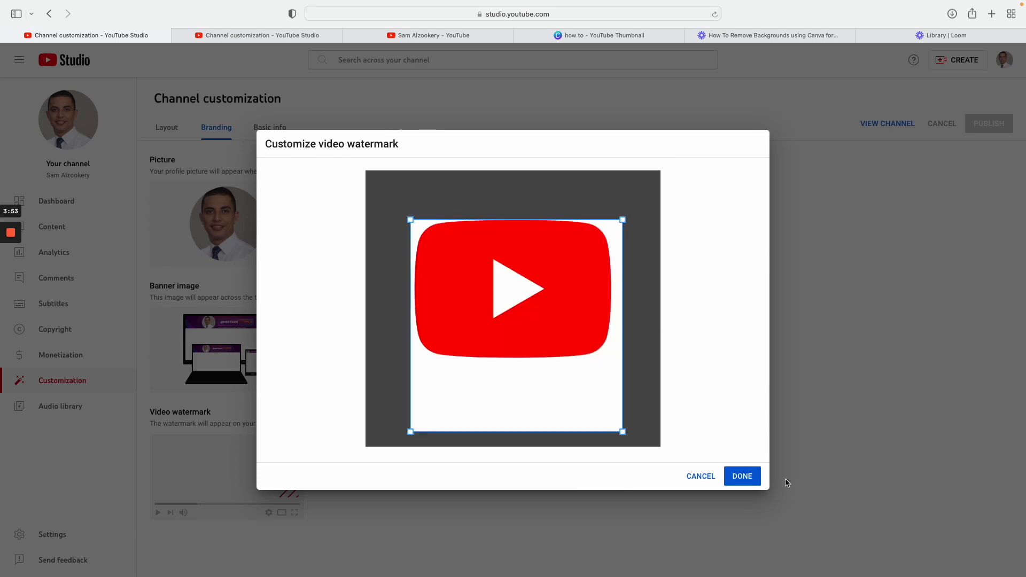
{"action": "left_click", "coordinate": [742, 476]}
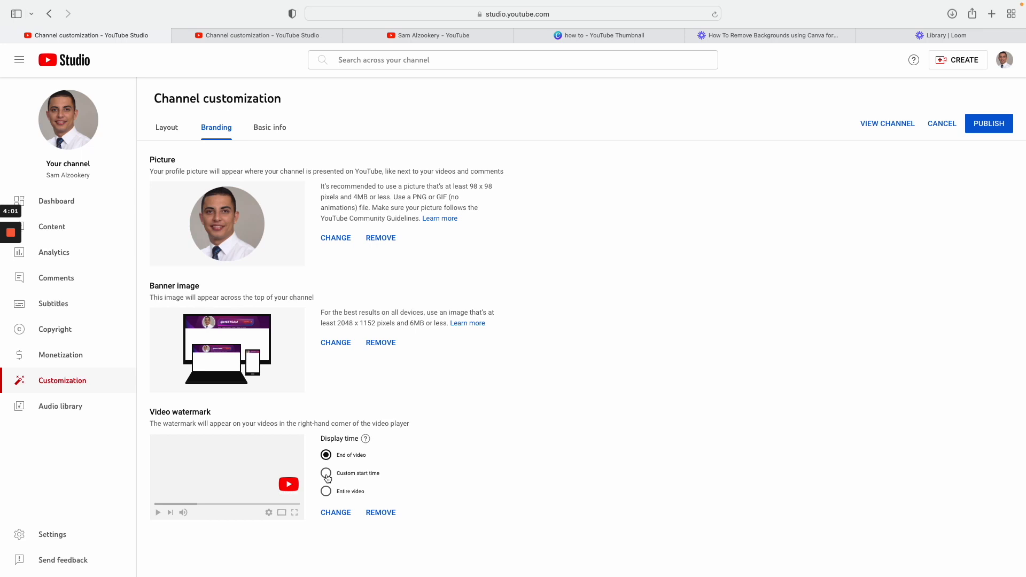
Set a custom watermark start time of 00:20, publish, and view the live channel
{"action": "left_click", "coordinate": [326, 474]}
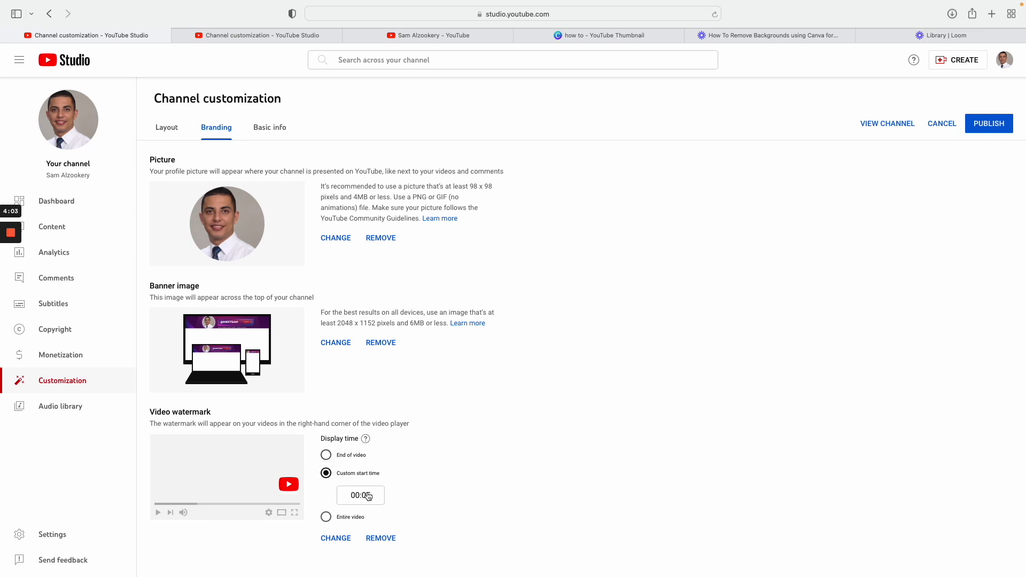
{"action": "left_click", "coordinate": [360, 495]}
{"action": "type", "text": "2"}
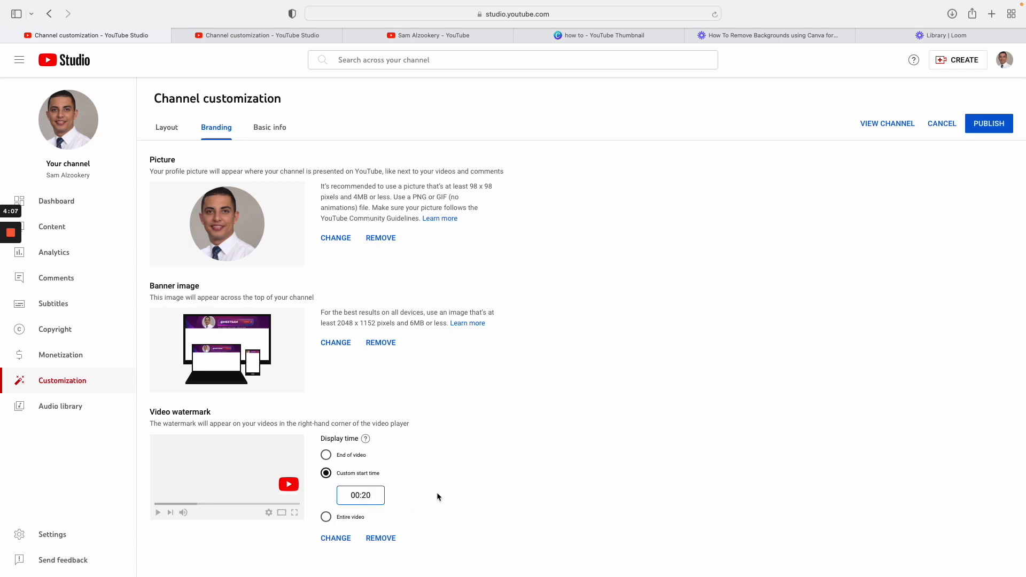
{"action": "mouse_move", "coordinate": [711, 310]}
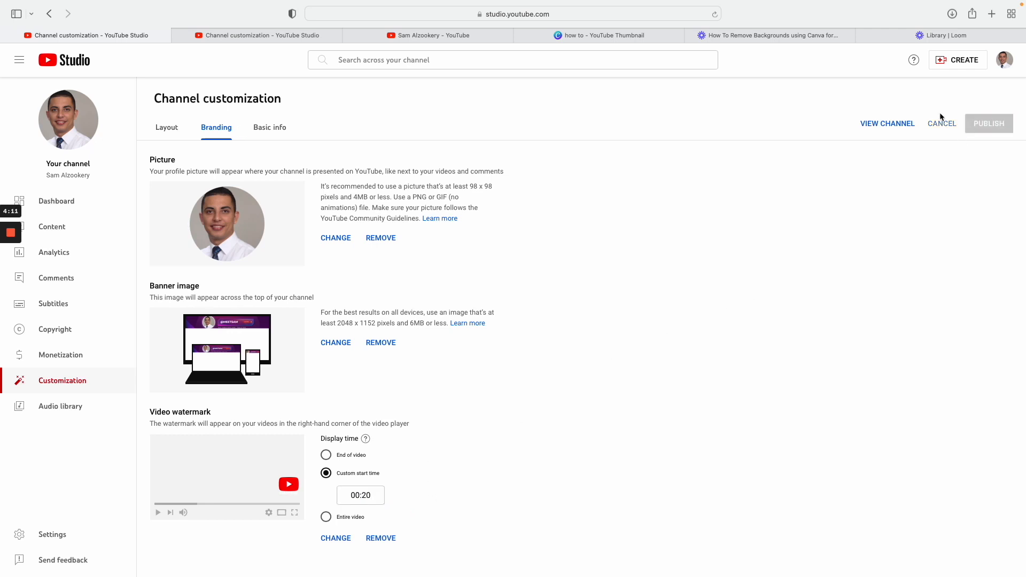
{"action": "left_click", "coordinate": [989, 122]}
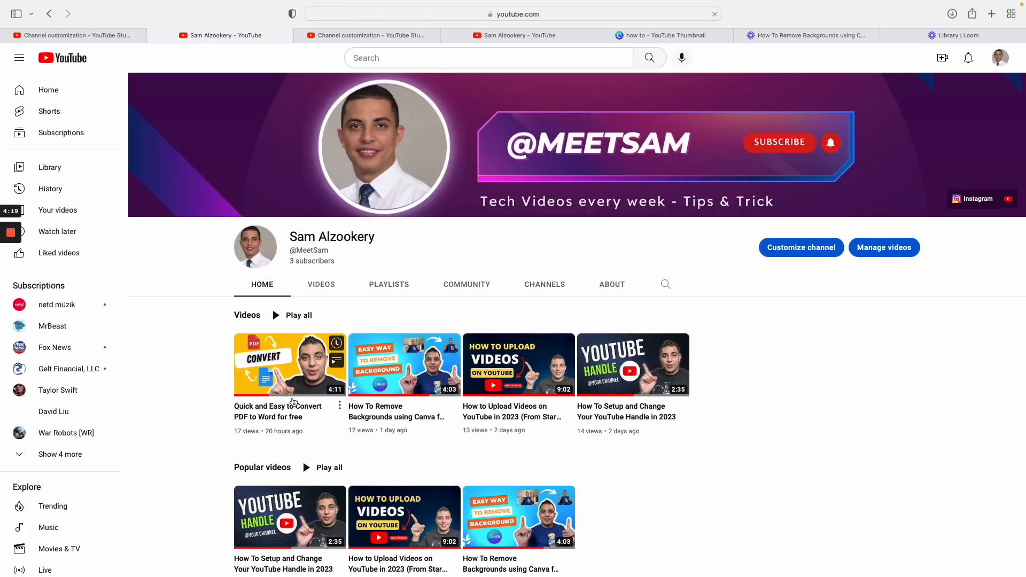
{"action": "mouse_move", "coordinate": [368, 229]}
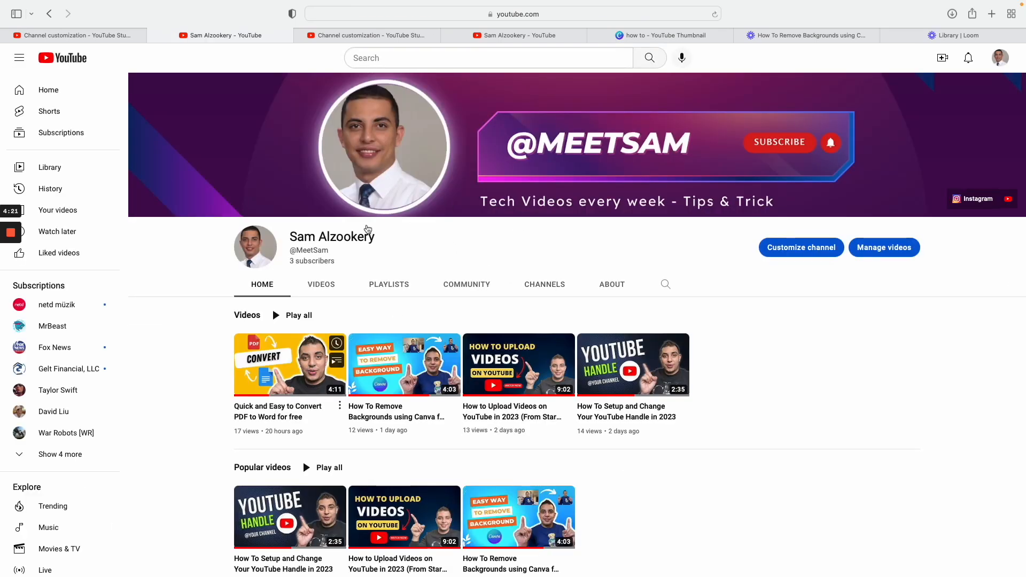
Play the 'Quick and Easy to Convert PDF to Word for free' video to see the watermark
{"action": "left_click", "coordinate": [290, 365]}
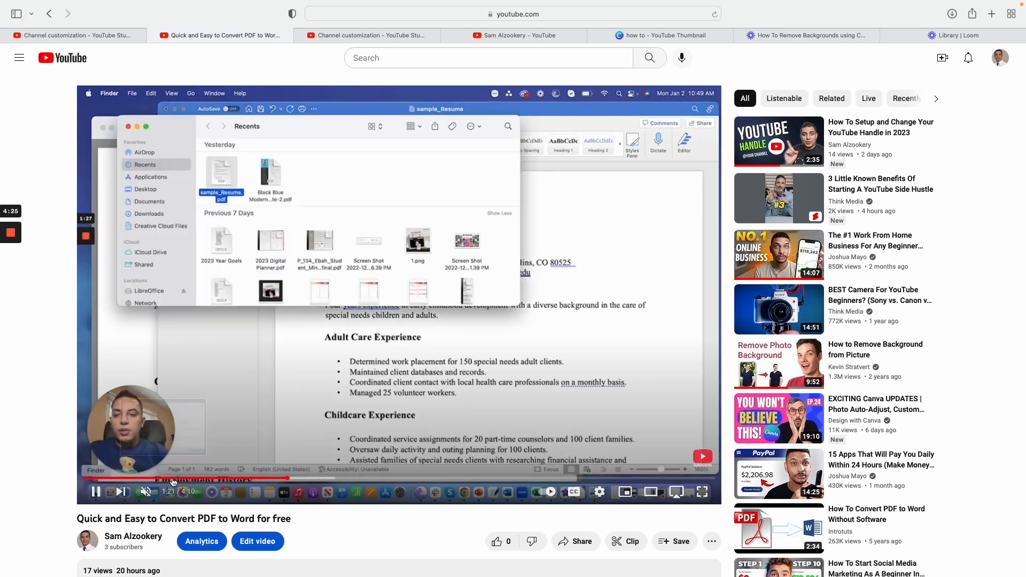